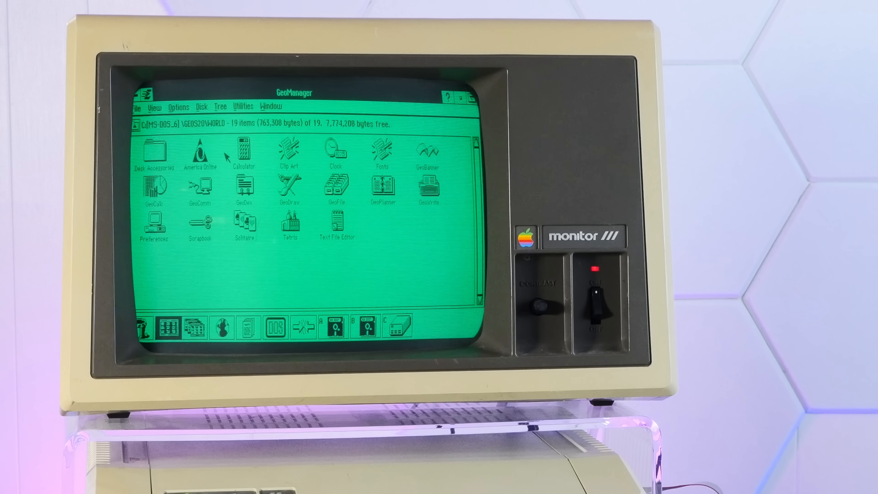
Launch America Online from GeoManager's WORLD folder.
left_click(199, 155)
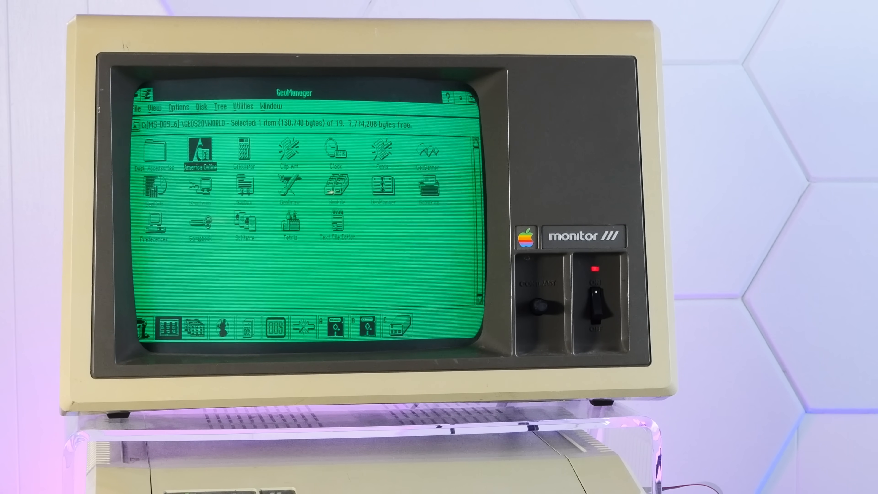
double_click(198, 154)
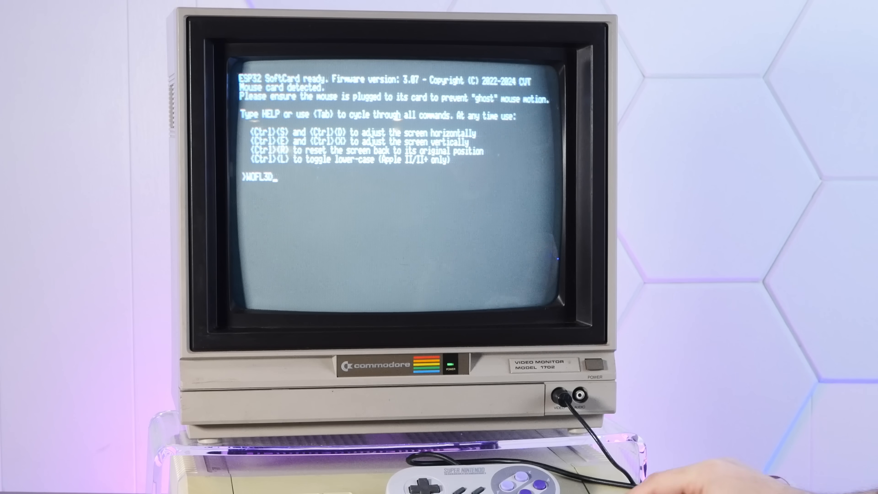
Enter the WOFL3D command at the SoftCard prompt; it is reported as not recognized.
key("Return")
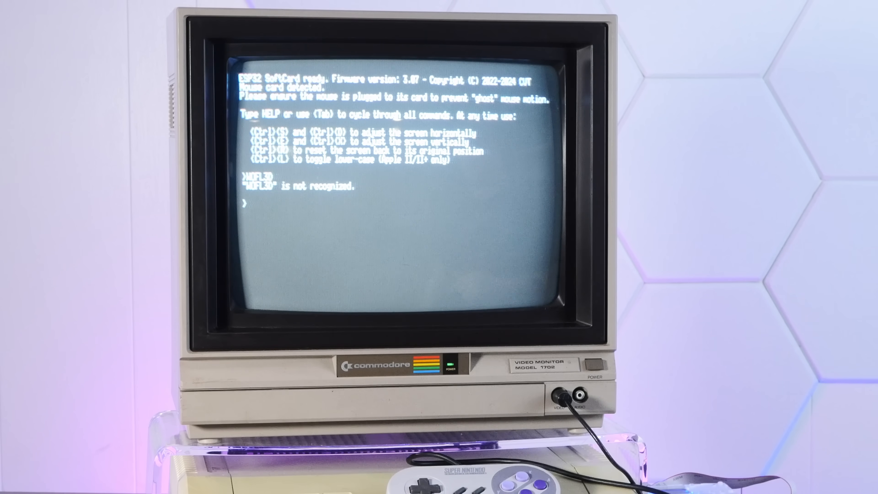